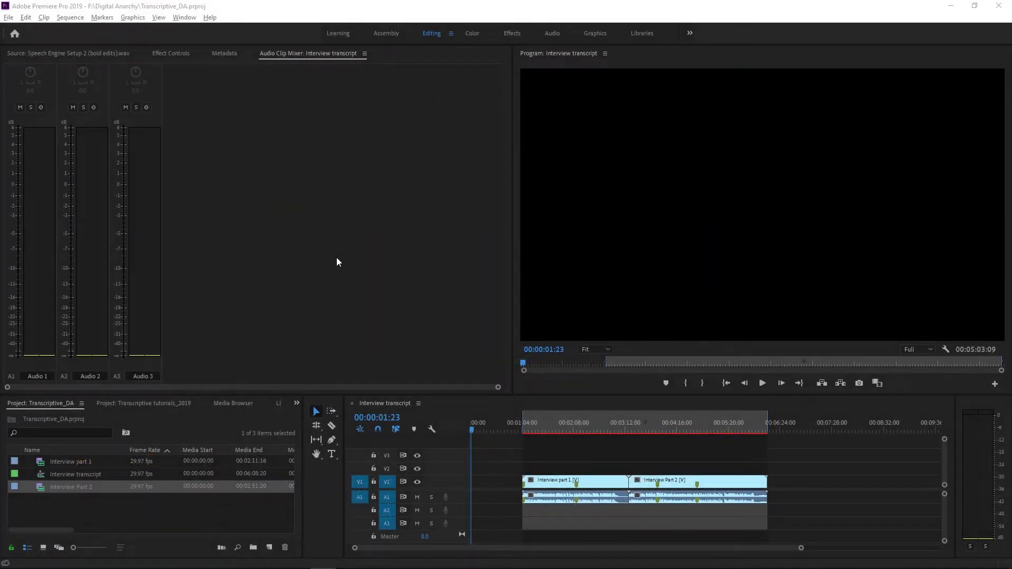
{"action": "mouse_move", "coordinate": [403, 135]}
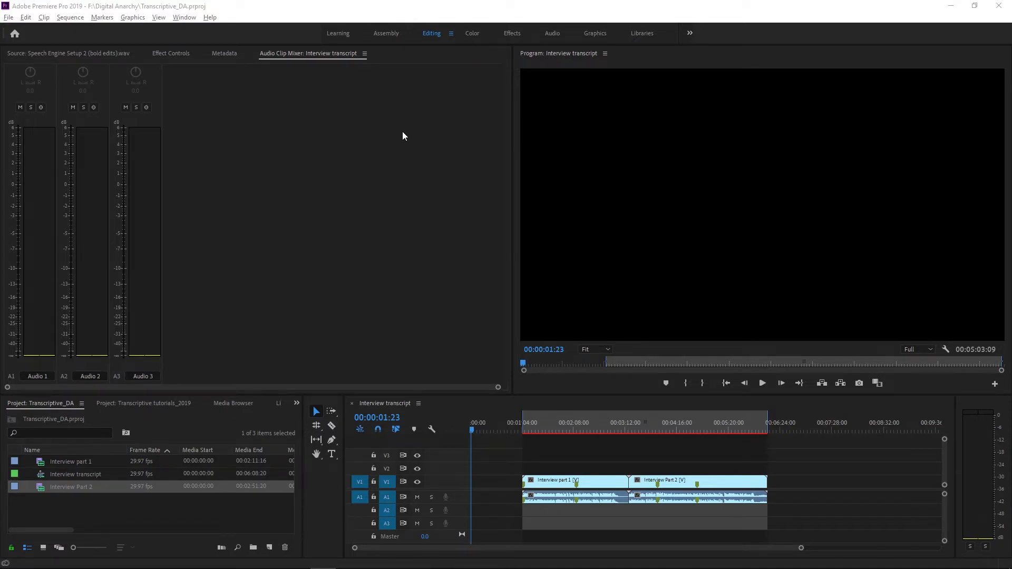
{"action": "mouse_move", "coordinate": [196, 58]}
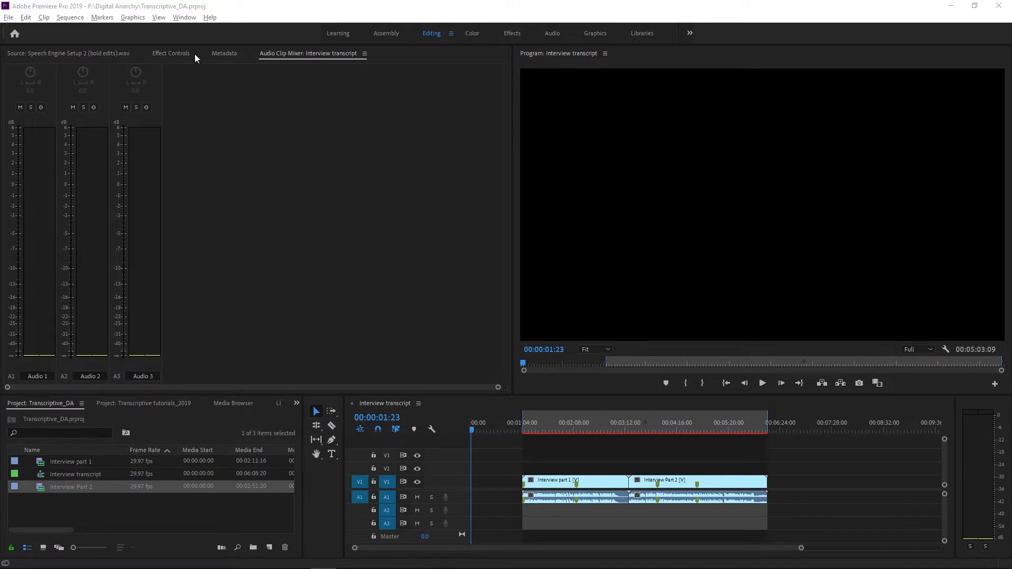
Step: Show the Window menu's Extensions list with Transcriptive
{"action": "left_click", "coordinate": [184, 16]}
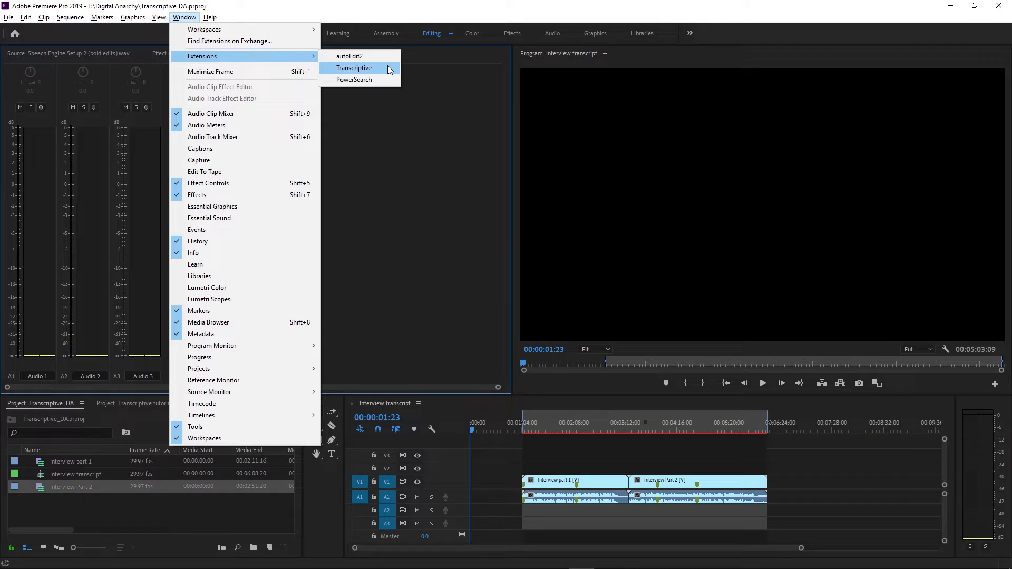
Step: Open the Transcriptive panel and its Speech Engine Setup on the Speechmatics tab
{"action": "left_click", "coordinate": [353, 68]}
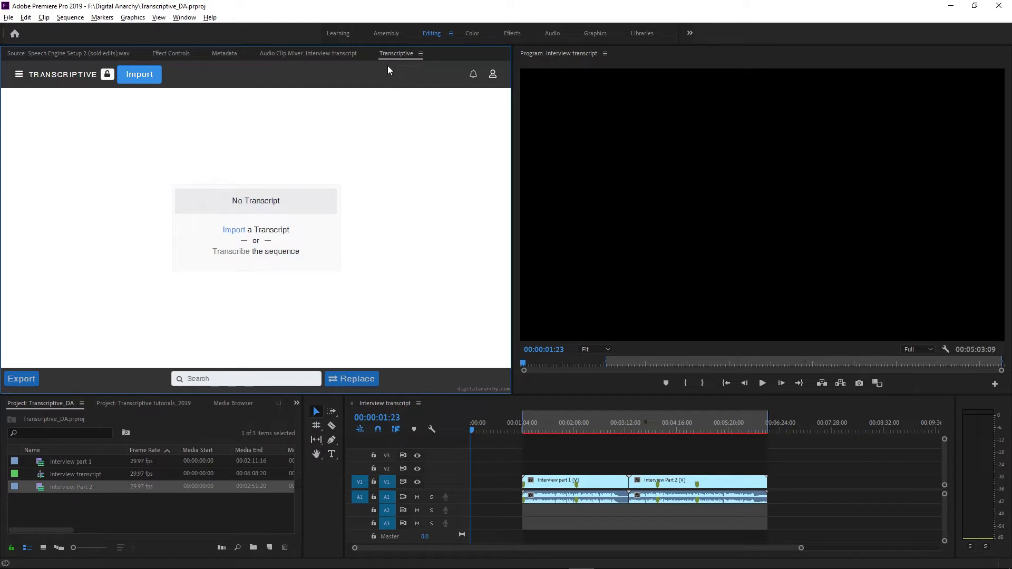
{"action": "left_click", "coordinate": [18, 74]}
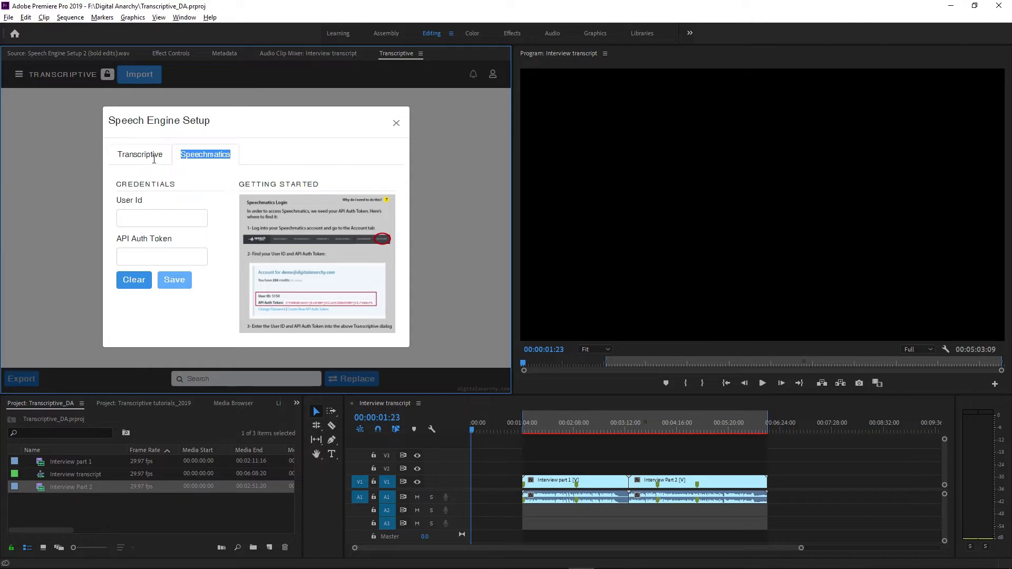
Step: Show the Transcriptive service options and open the new-account web page
{"action": "left_click", "coordinate": [139, 155]}
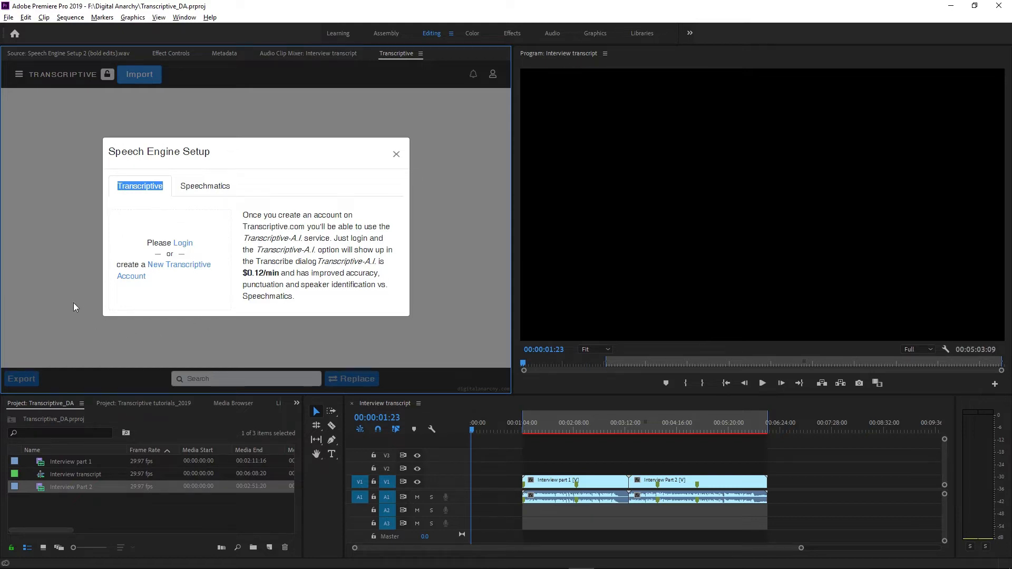
{"action": "mouse_move", "coordinate": [187, 273]}
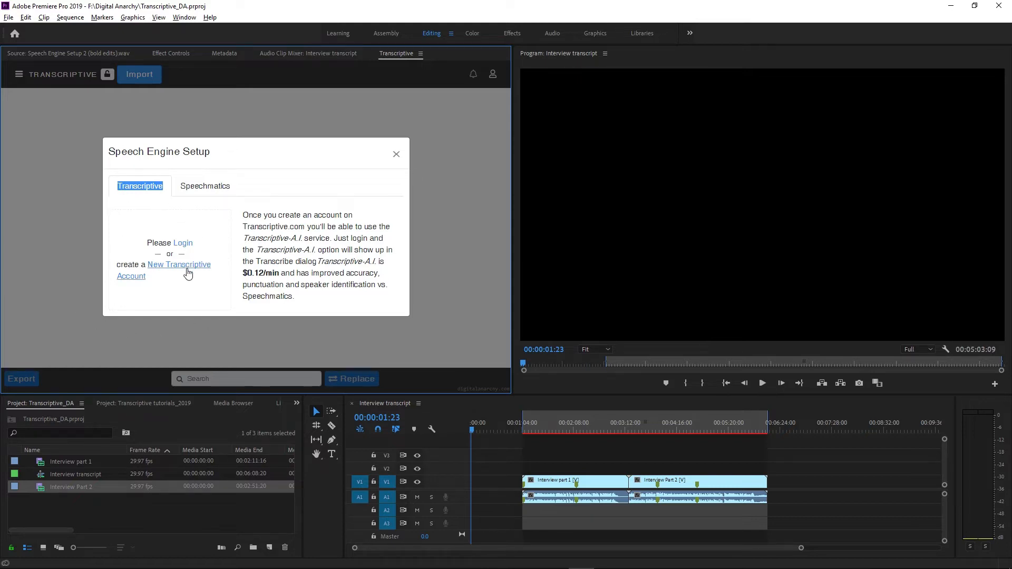
{"action": "left_click", "coordinate": [179, 264]}
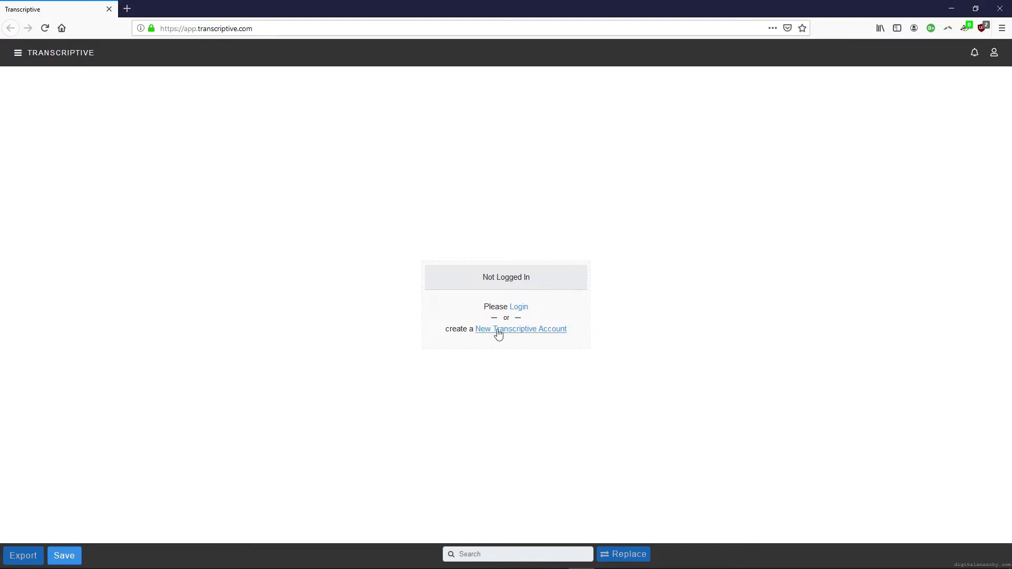
Step: Start a sign-up with username 'DA_Transcri', then return to Premiere's setup
{"action": "left_click", "coordinate": [521, 328]}
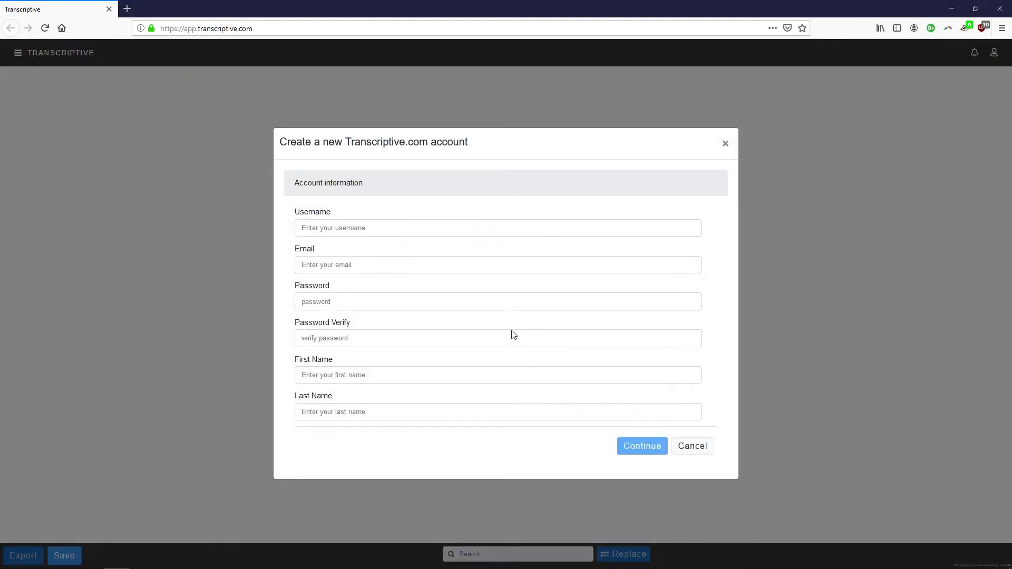
{"action": "left_click", "coordinate": [497, 227]}
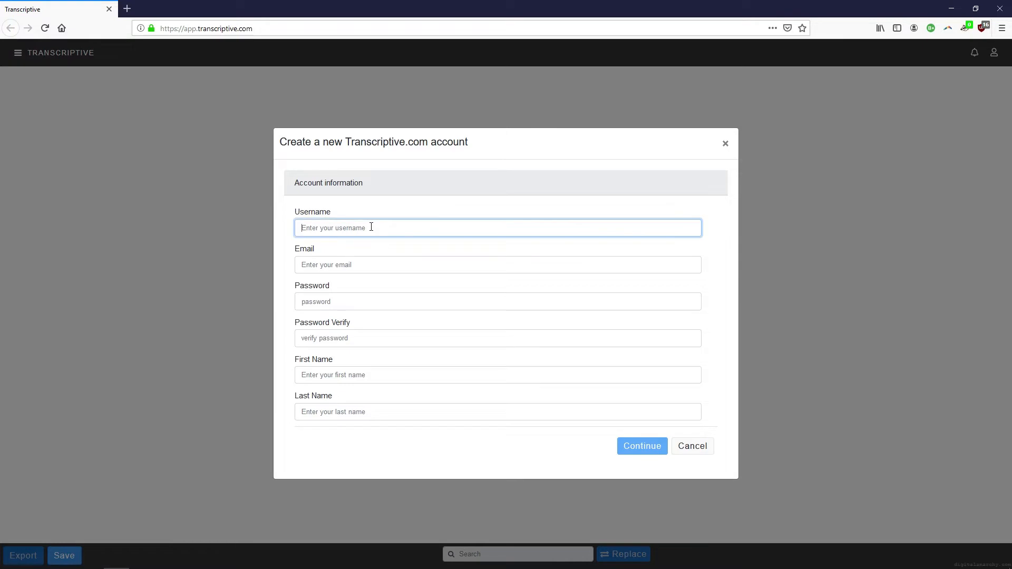
{"action": "type", "text": "DA_Transcriptive"}
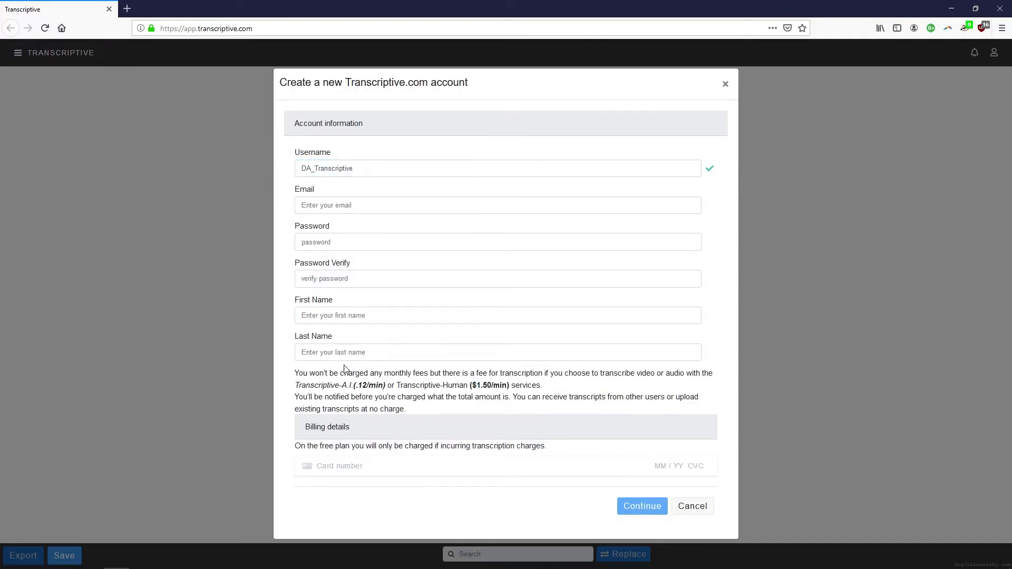
{"action": "mouse_move", "coordinate": [339, 463]}
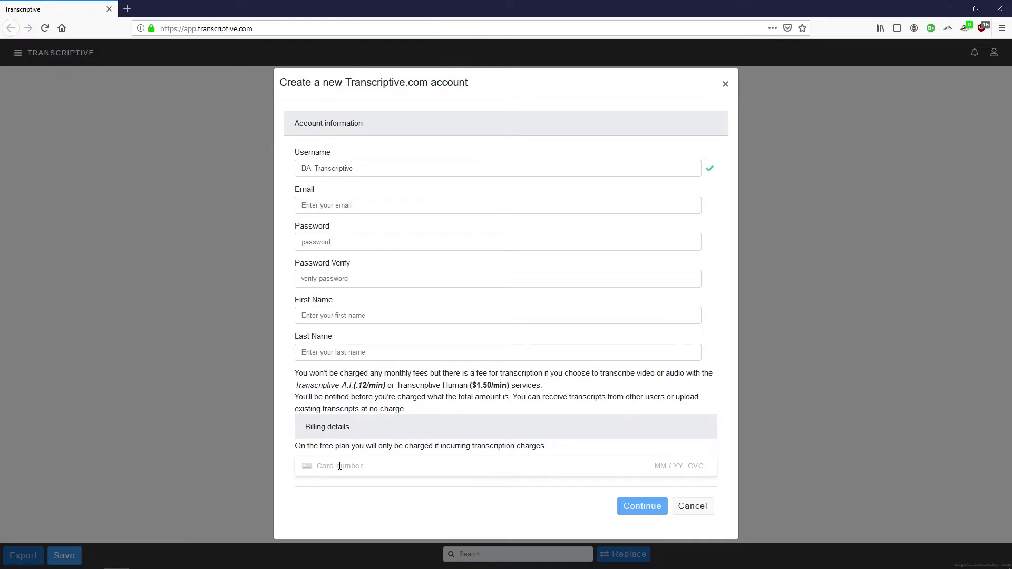
{"action": "mouse_move", "coordinate": [609, 482]}
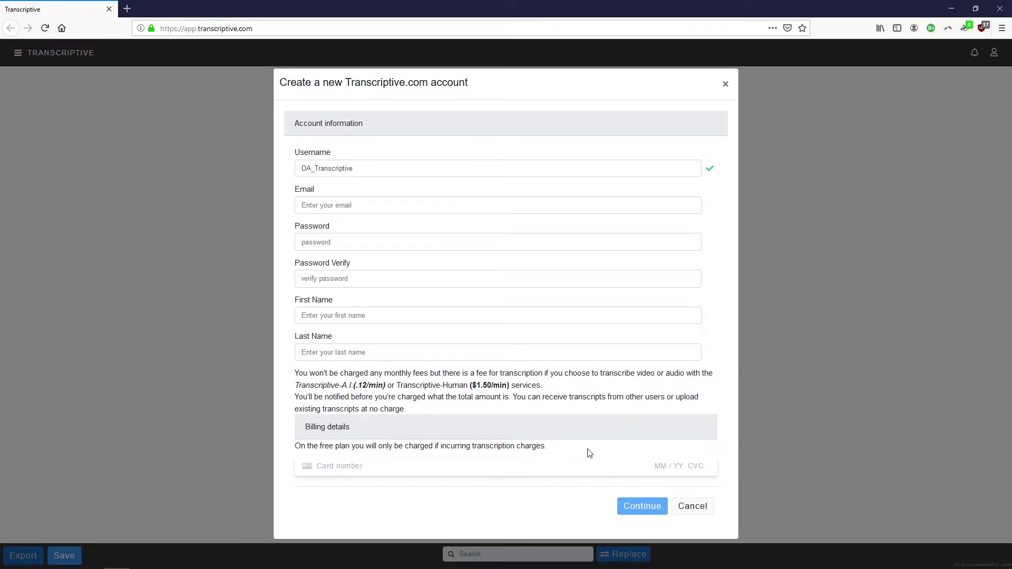
{"action": "mouse_move", "coordinate": [683, 486]}
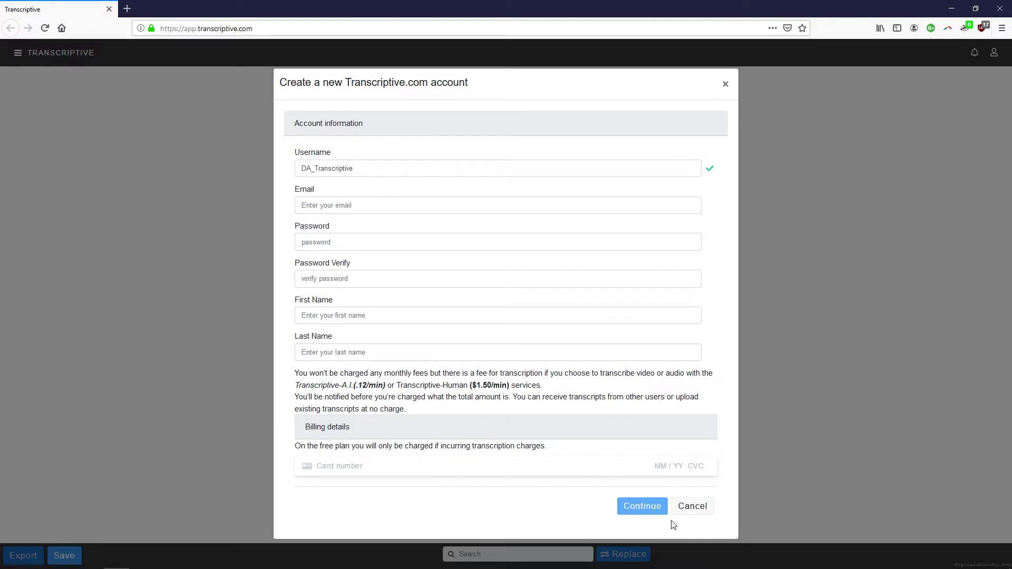
{"action": "mouse_move", "coordinate": [643, 529]}
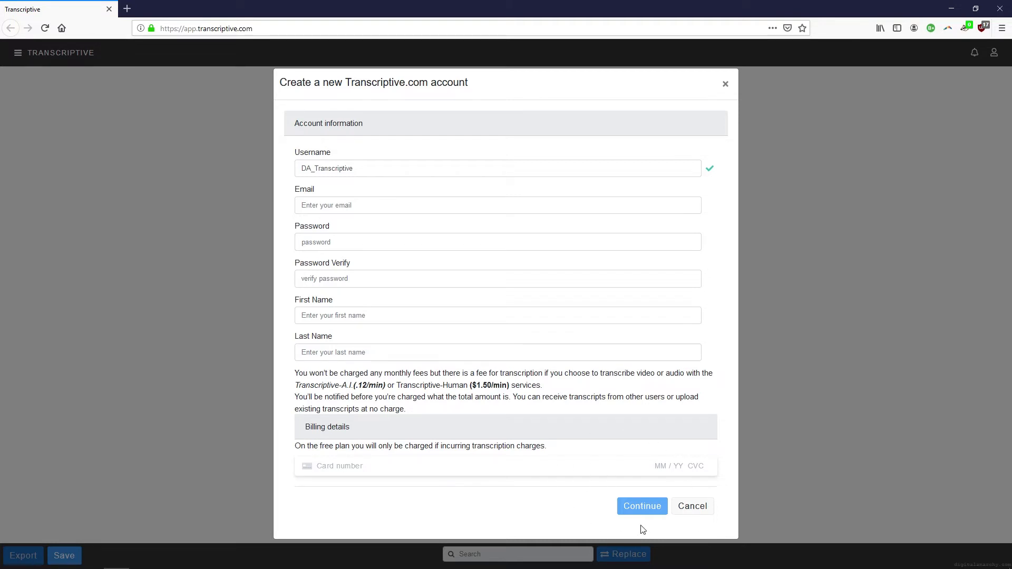
{"action": "left_click", "coordinate": [336, 466]}
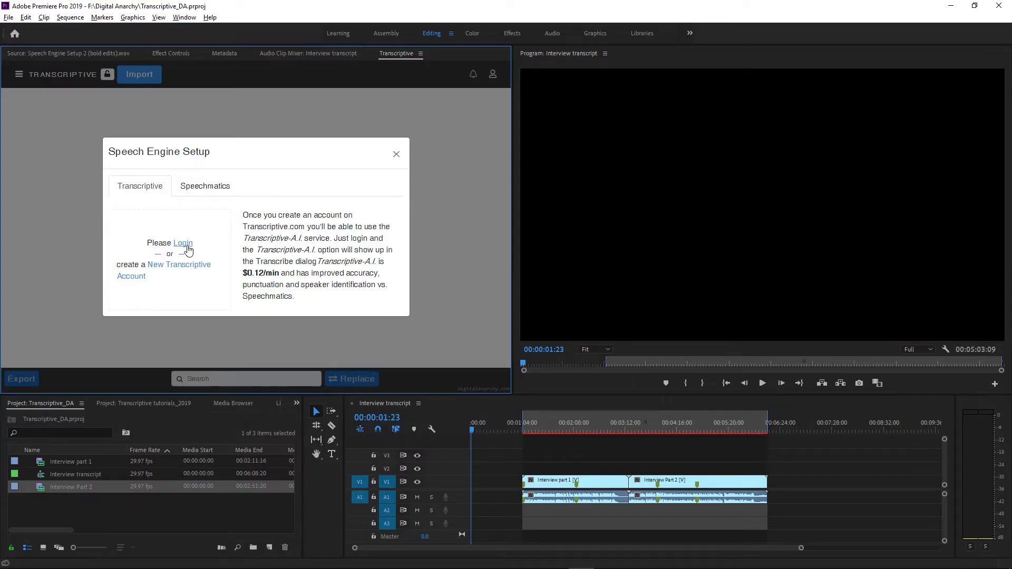
Step: Log in to the Transcriptive account and close Speech Engine Setup
{"action": "left_click", "coordinate": [183, 242]}
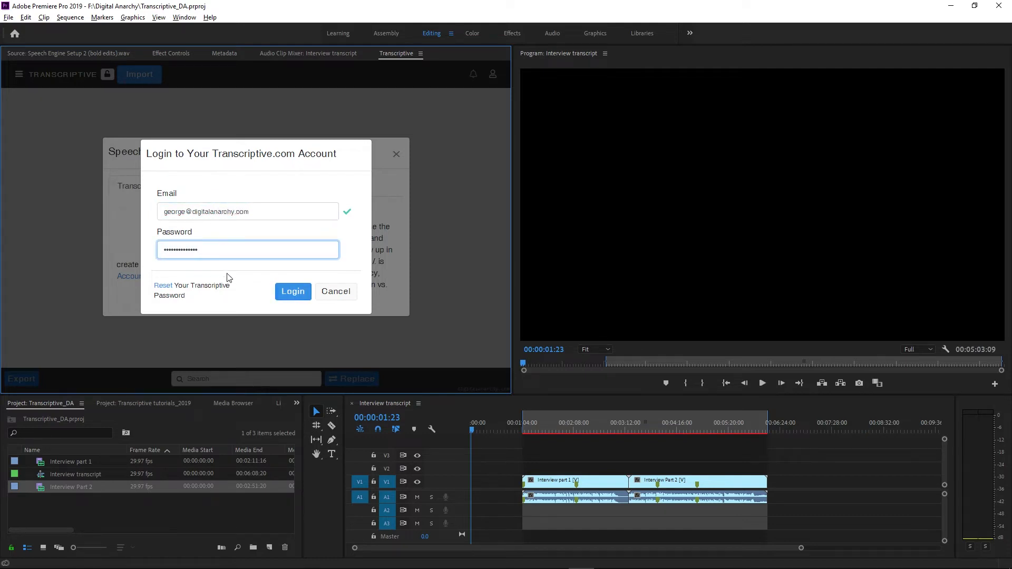
{"action": "left_click", "coordinate": [292, 291]}
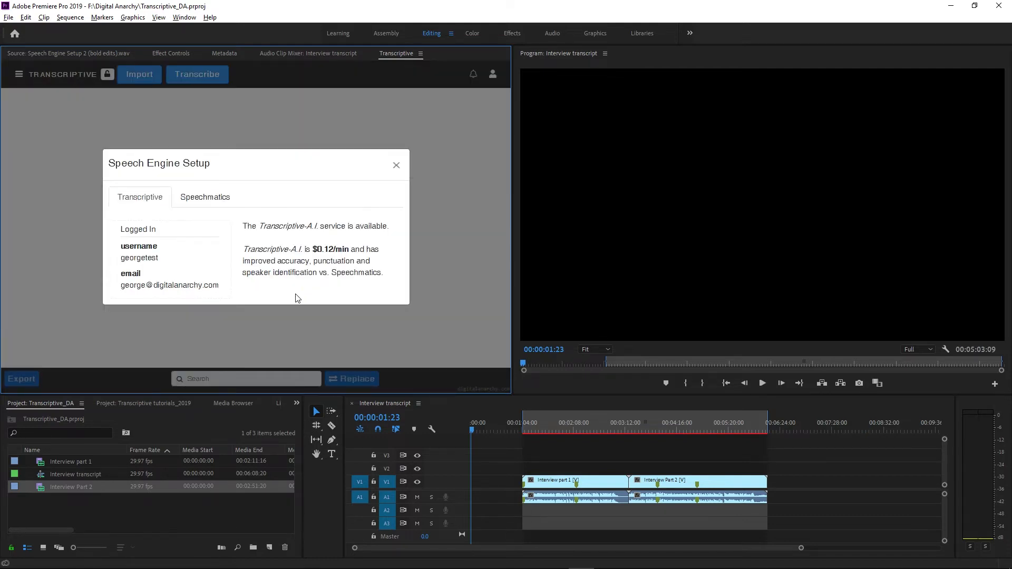
{"action": "left_click", "coordinate": [396, 165]}
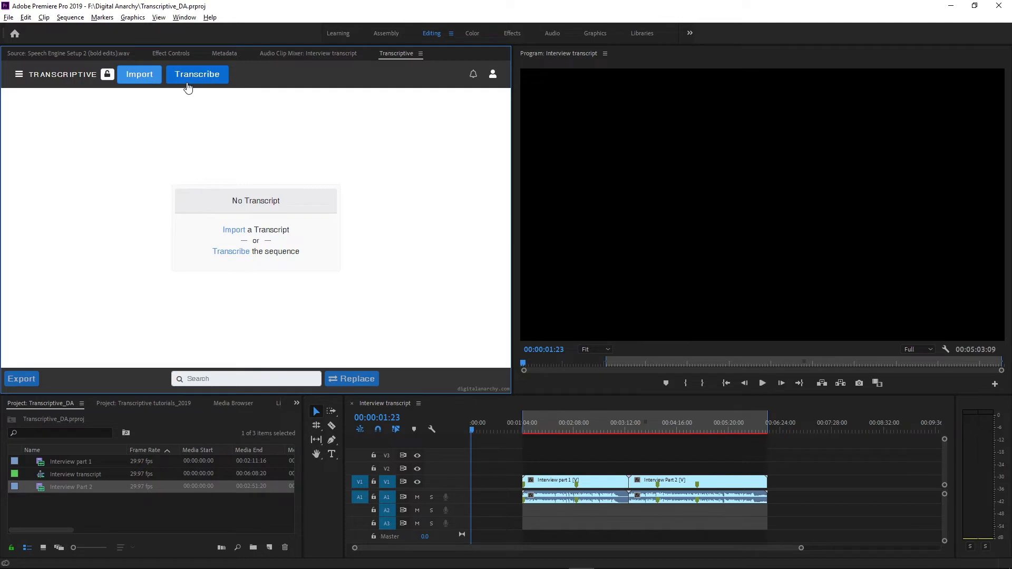
Step: Reopen Speech Engine Setup from the panel menu on the Speechmatics tab
{"action": "left_click", "coordinate": [19, 73]}
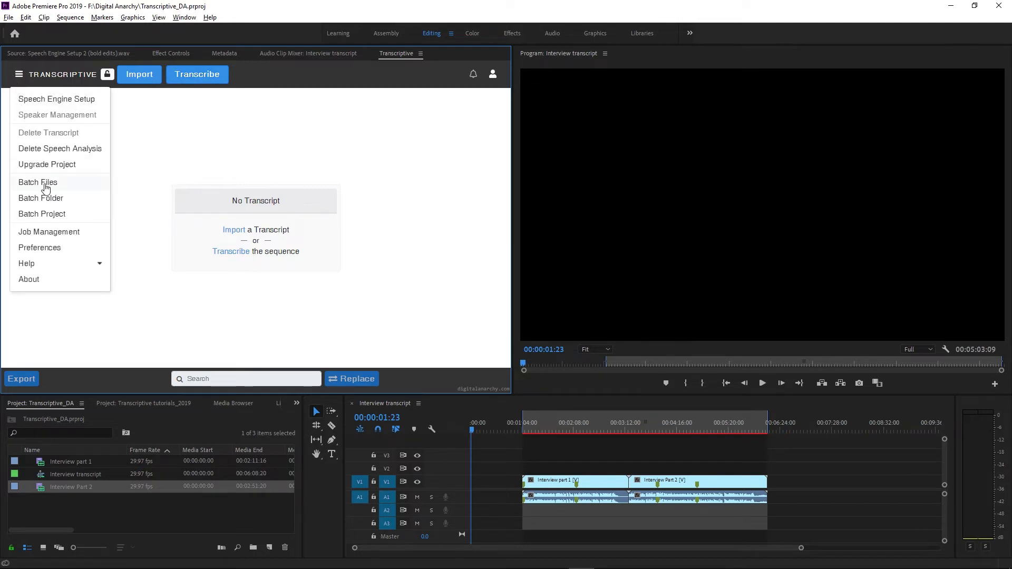
{"action": "mouse_move", "coordinate": [87, 213]}
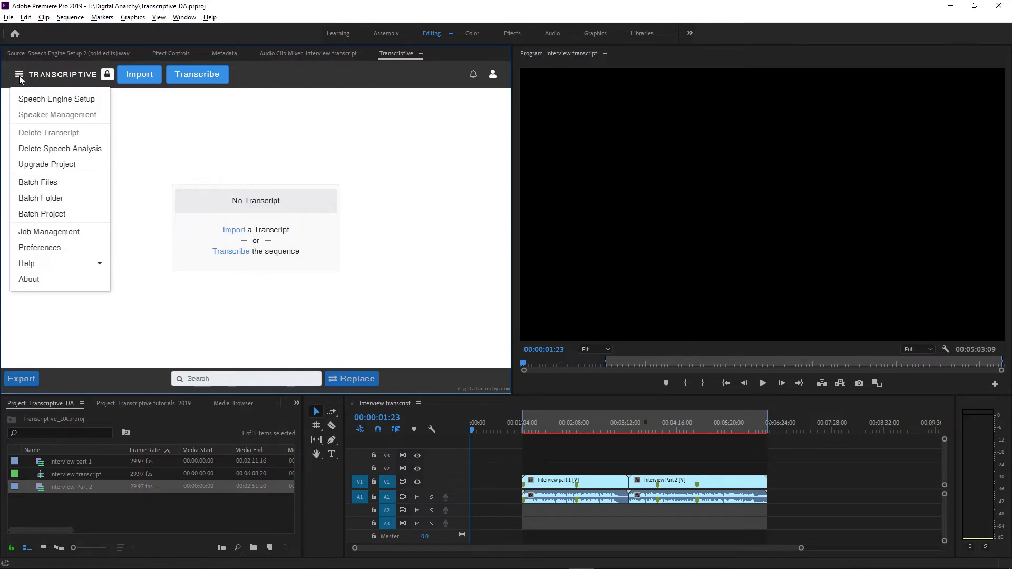
{"action": "left_click", "coordinate": [57, 99]}
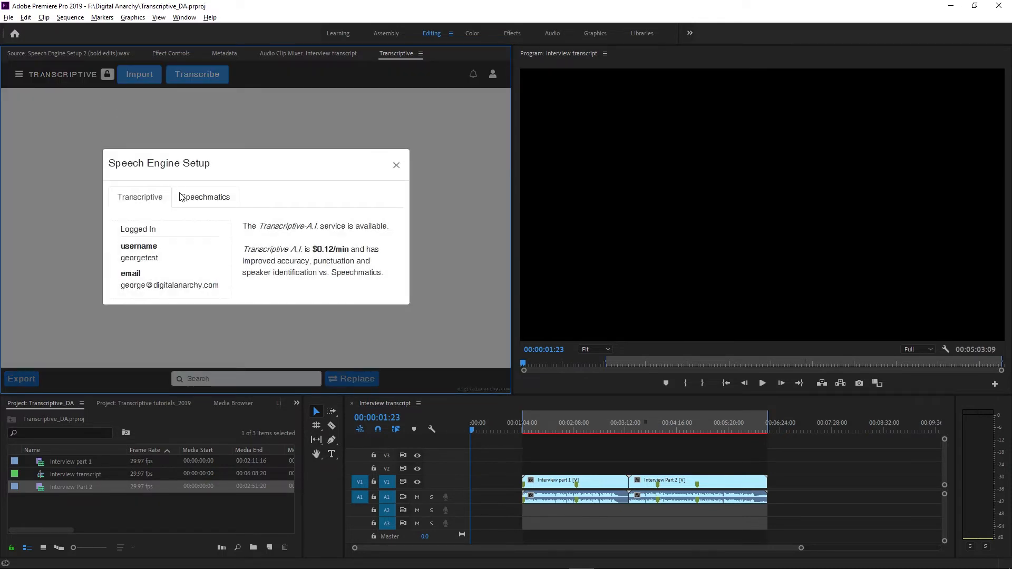
{"action": "left_click", "coordinate": [204, 197]}
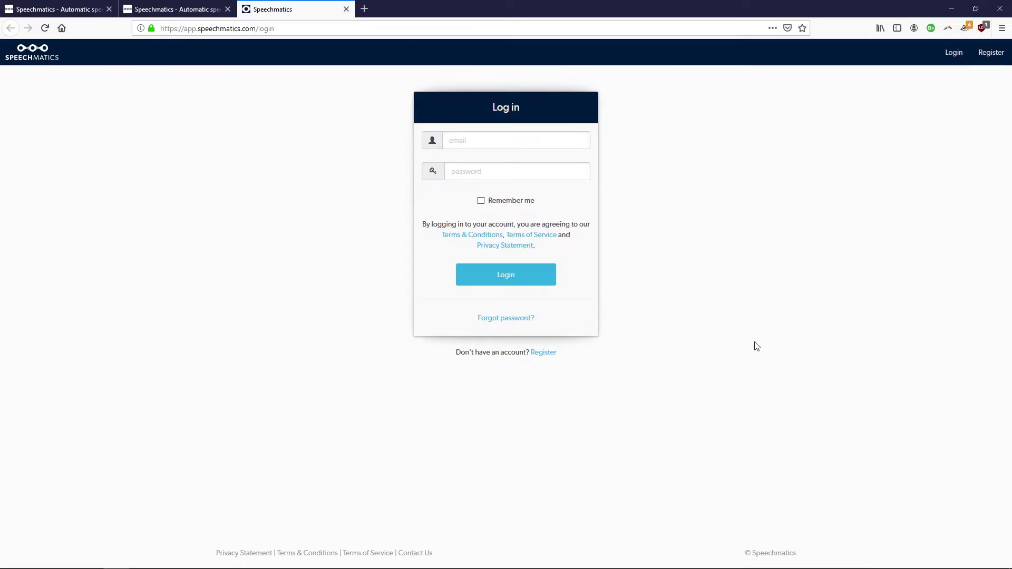
Step: Log in to Speechmatics and copy the account User ID
{"action": "left_click", "coordinate": [543, 353]}
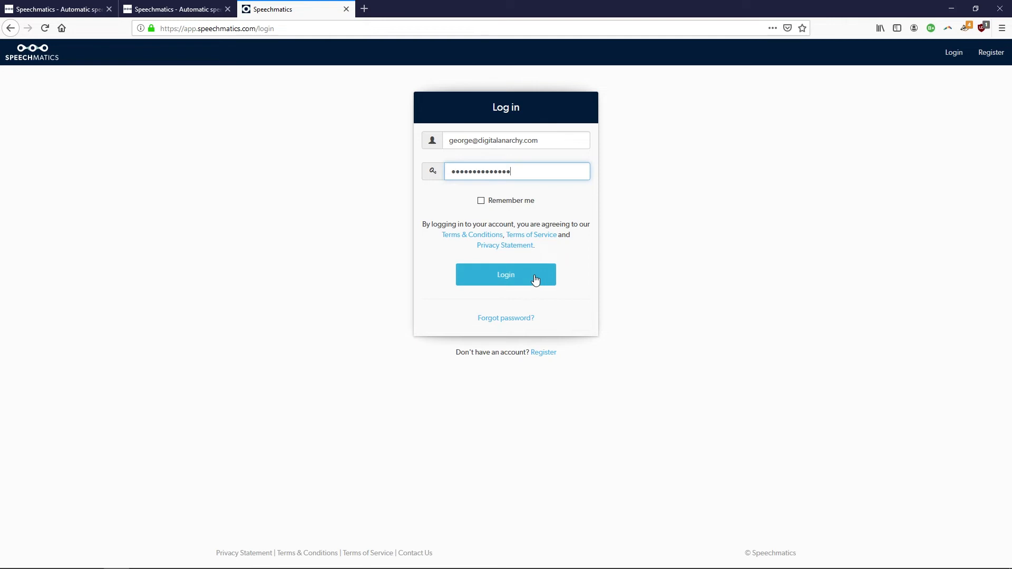
{"action": "left_click", "coordinate": [505, 274]}
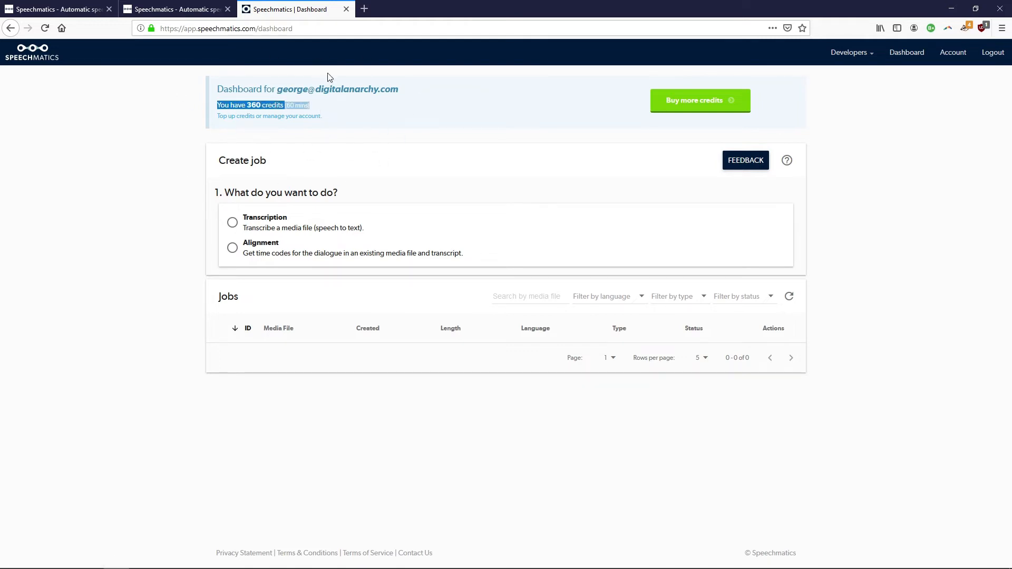
{"action": "mouse_move", "coordinate": [351, 112]}
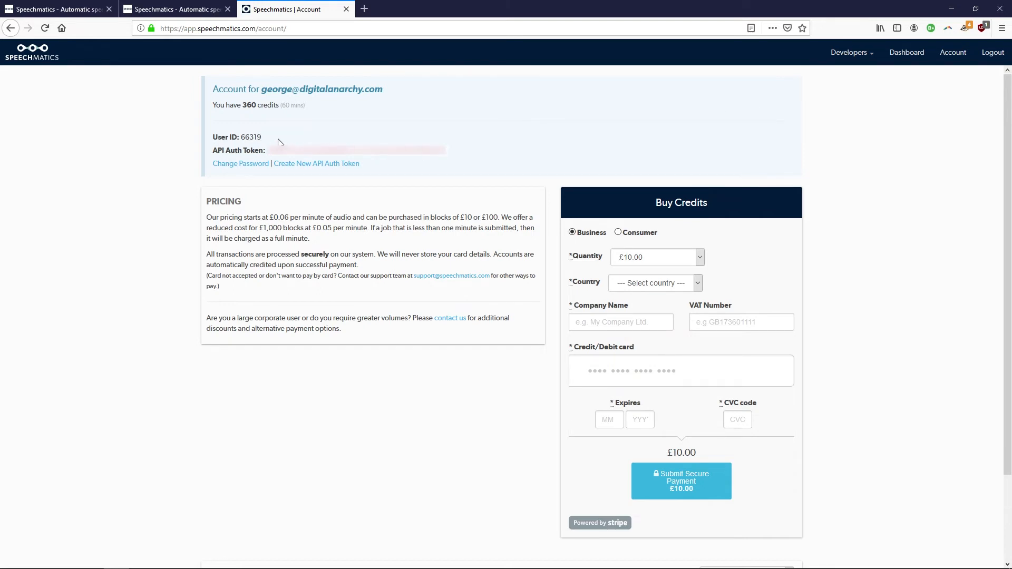
{"action": "double_click", "coordinate": [251, 137]}
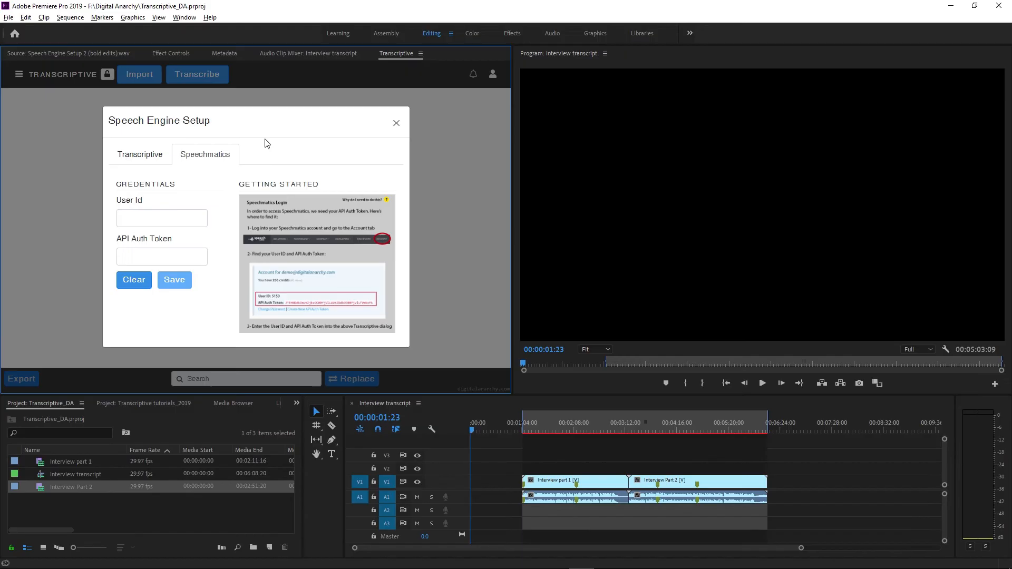
{"action": "left_click", "coordinate": [161, 218]}
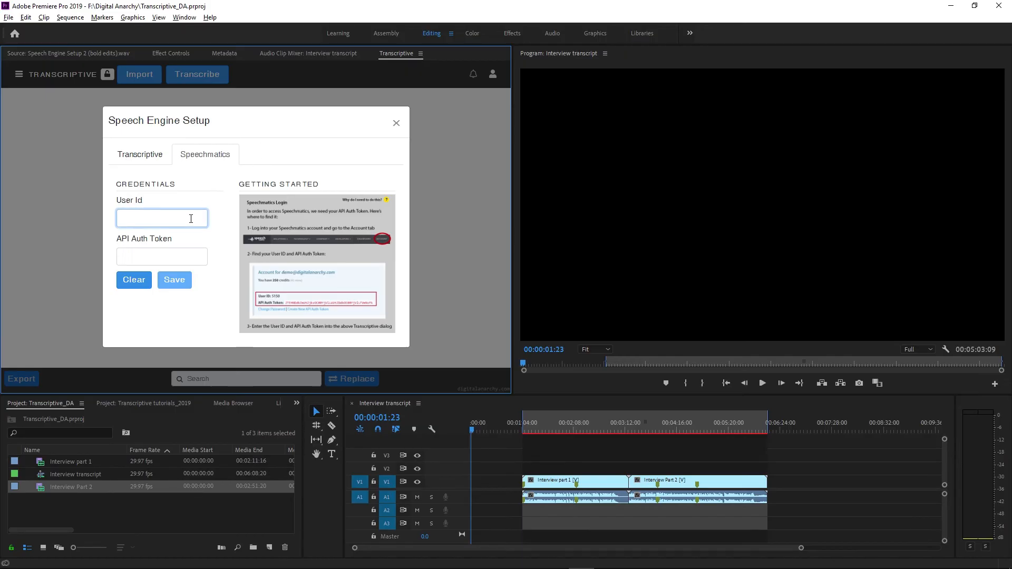
{"action": "type", "text": "66319"}
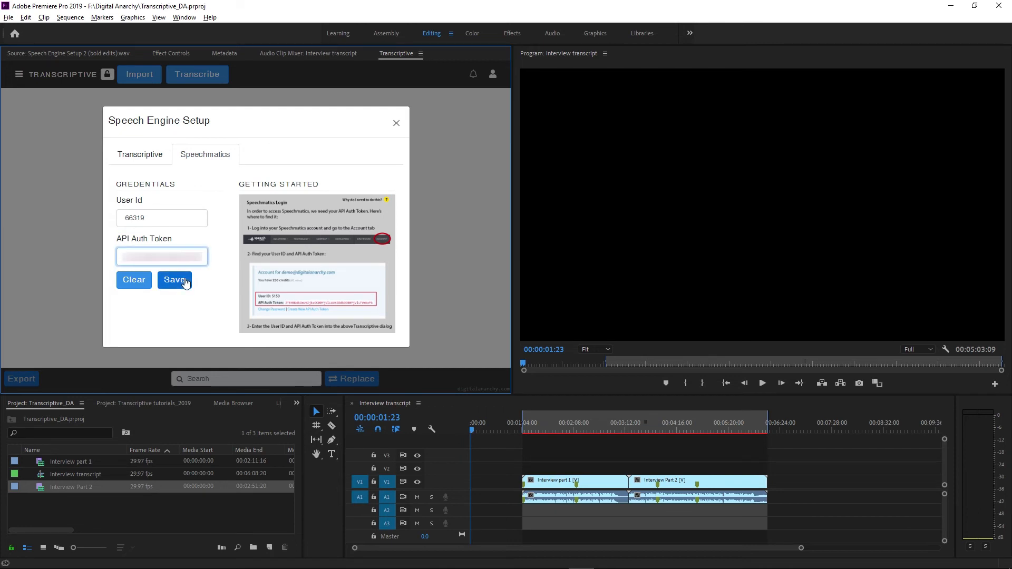
{"action": "left_click", "coordinate": [175, 280]}
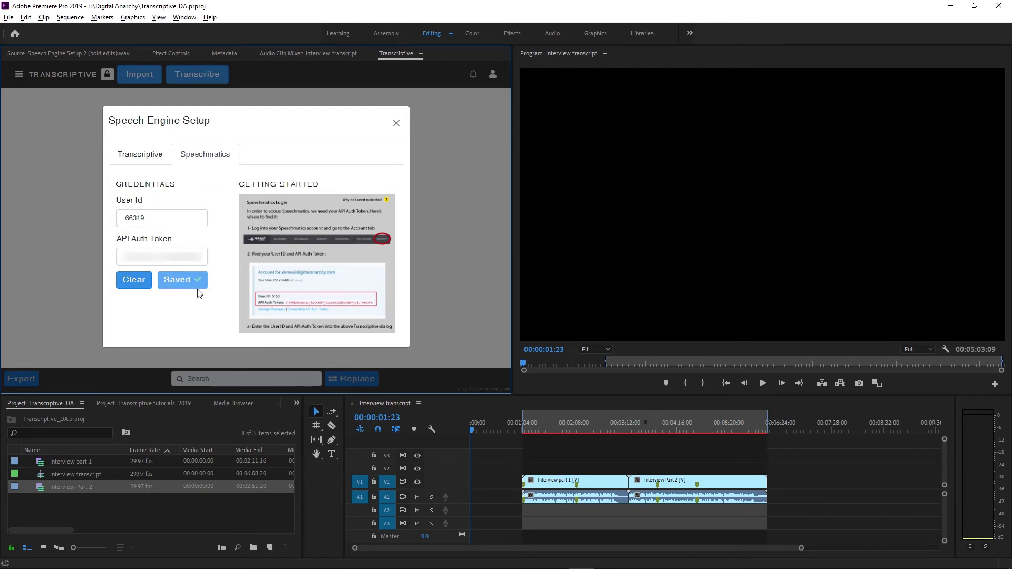
{"action": "mouse_move", "coordinate": [217, 292]}
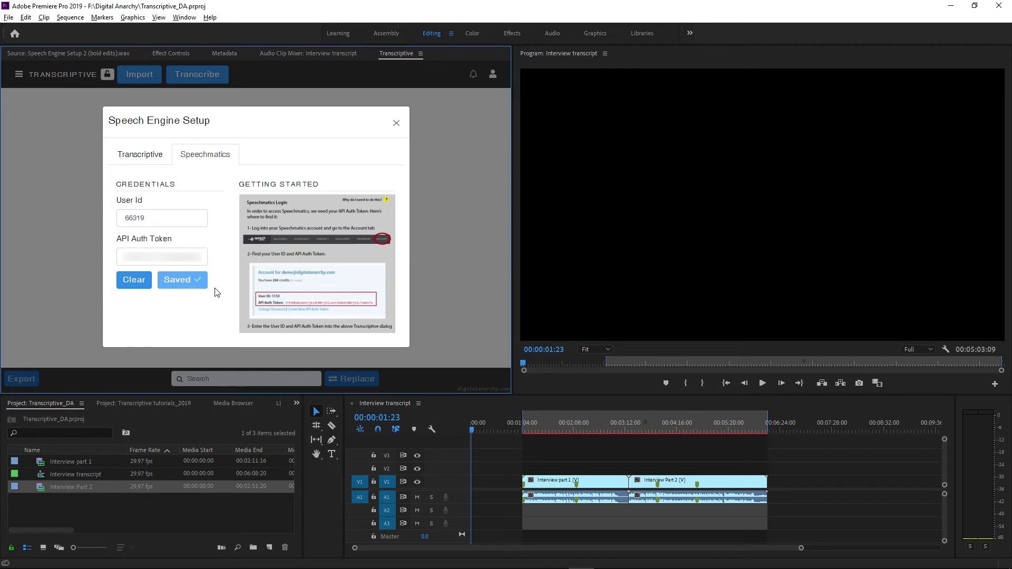
{"action": "left_click", "coordinate": [396, 122]}
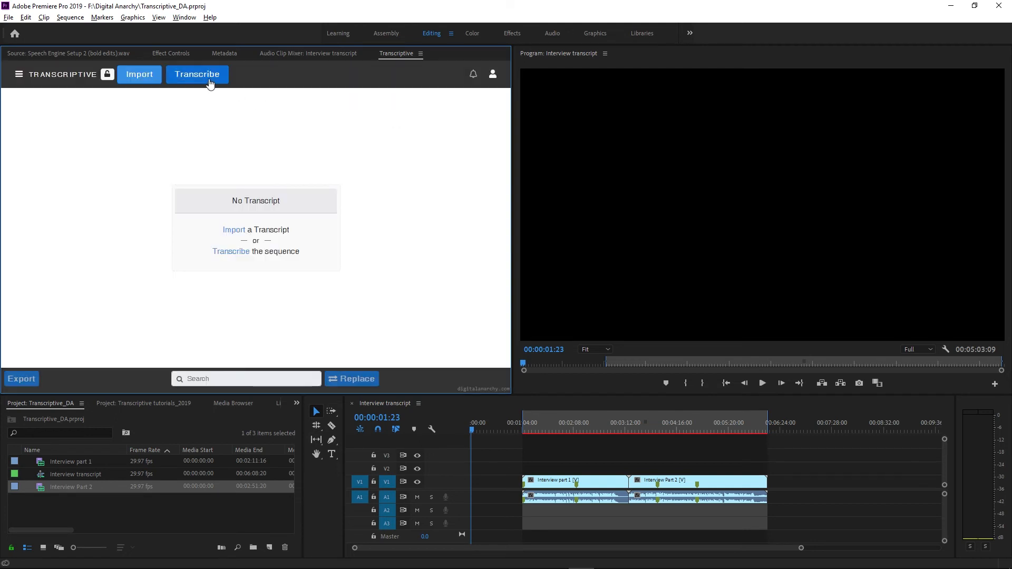
{"action": "left_click", "coordinate": [197, 73]}
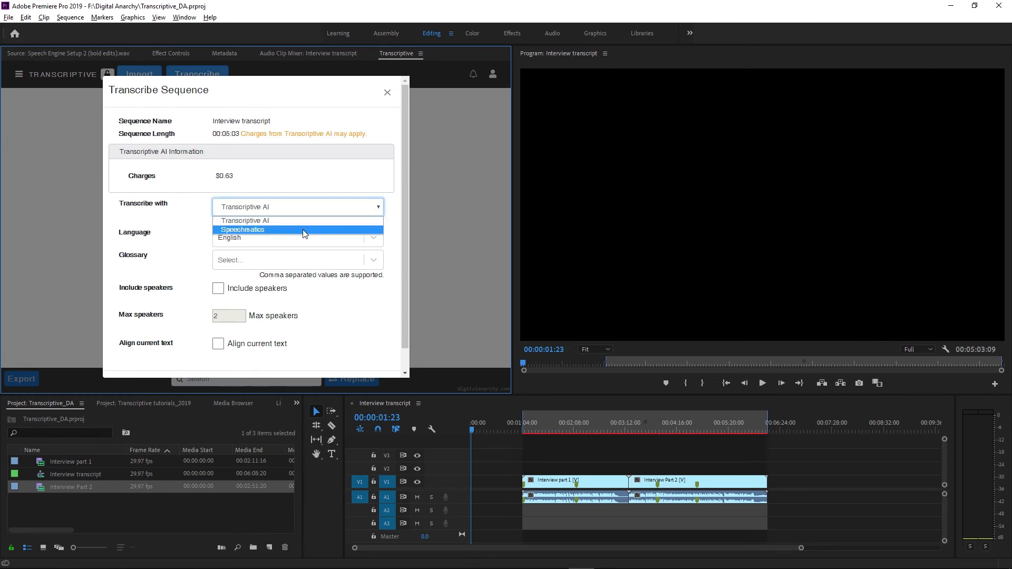
{"action": "mouse_move", "coordinate": [304, 224]}
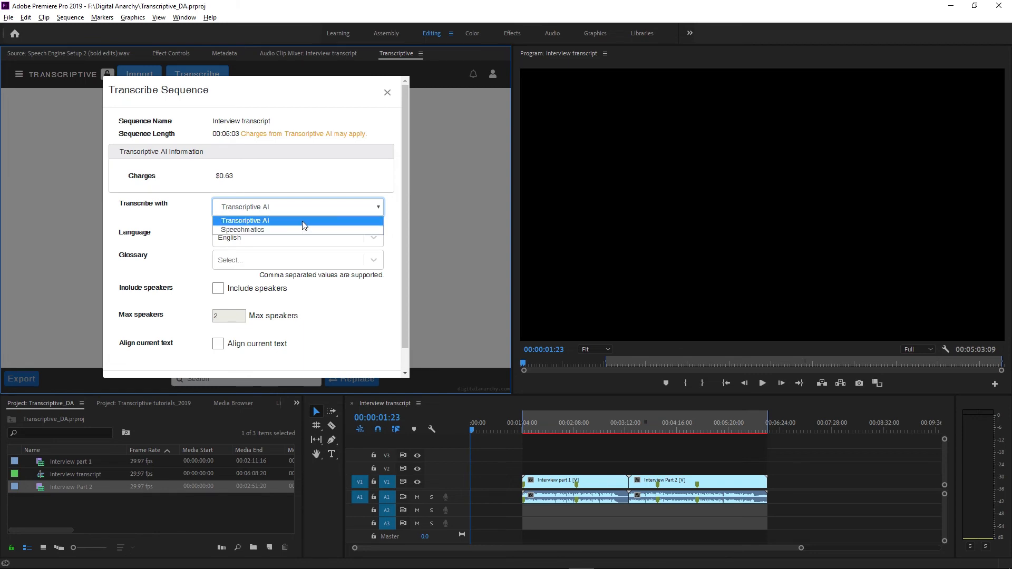